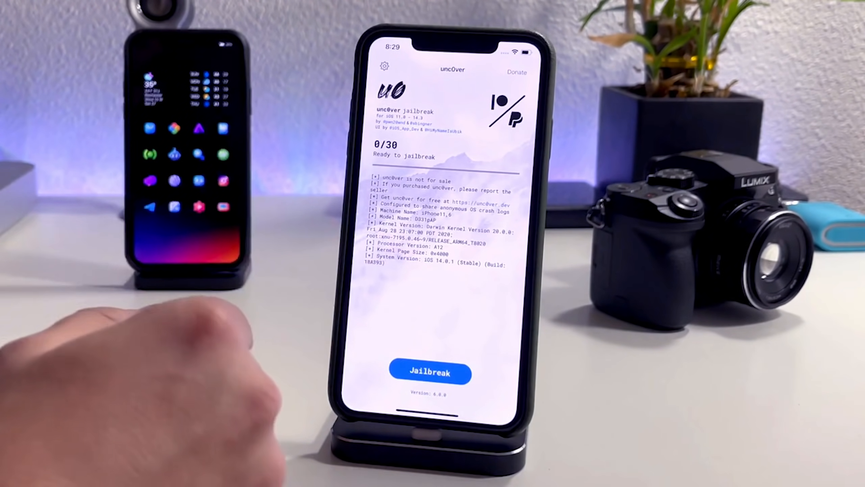
Start the unc0ver jailbreak and let it run through to kernel exploitation.
left_click(429, 373)
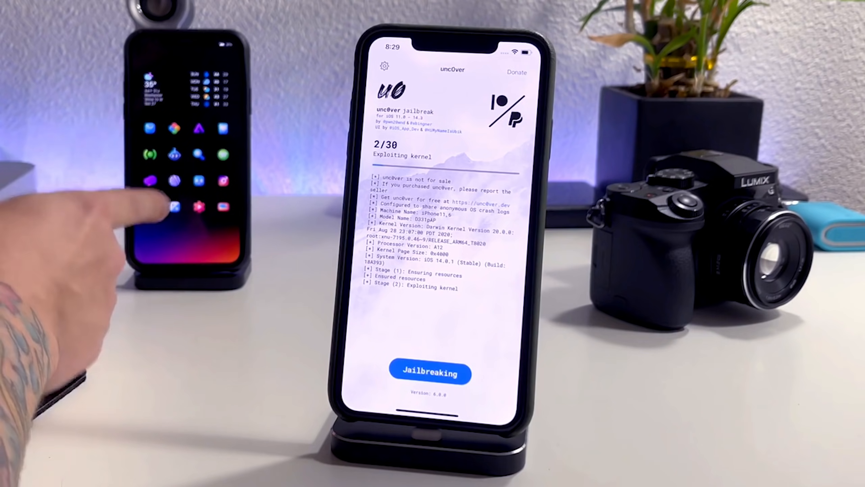
left_click(517, 73)
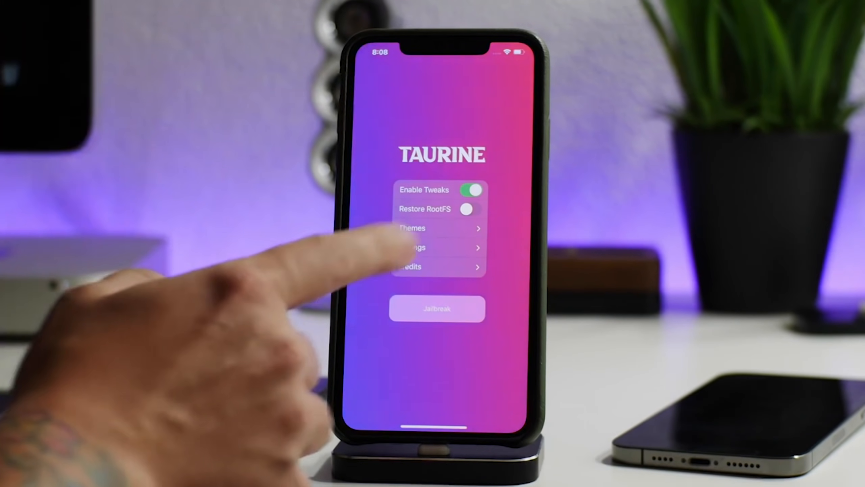
left_click(437, 308)
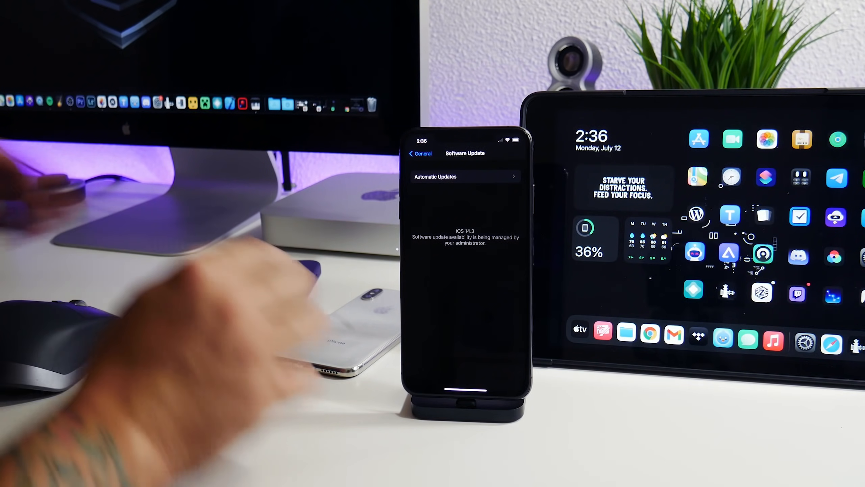
Back out from Software Update through General to the main Settings list and scroll it.
left_click(418, 153)
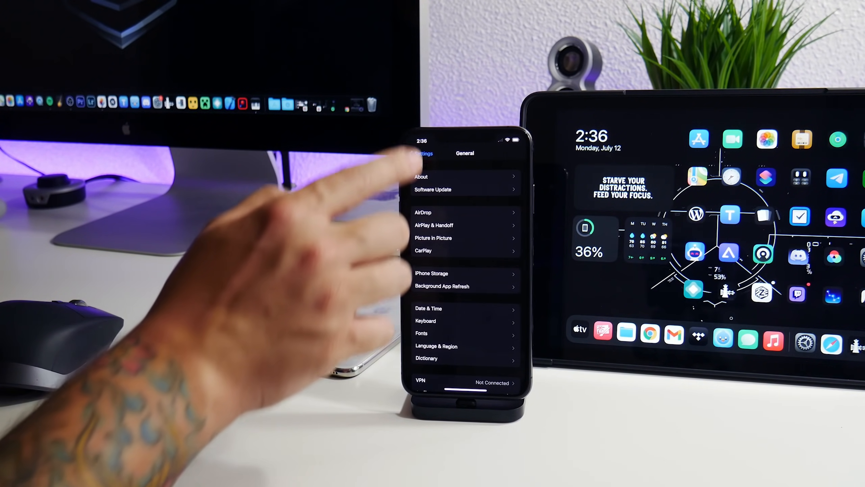
left_click(421, 153)
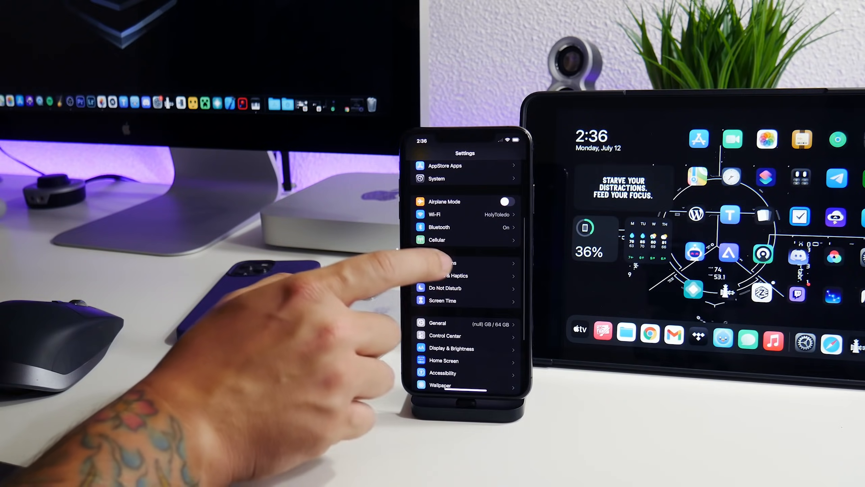
scroll("down", 3)
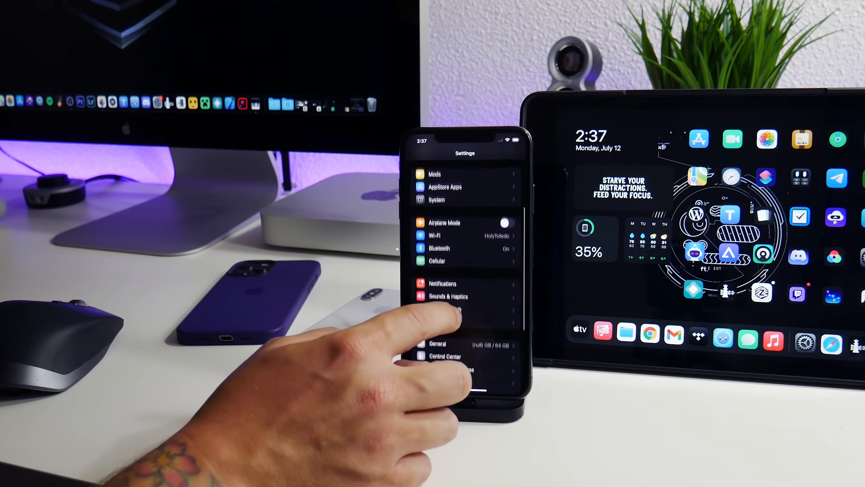
left_click(437, 343)
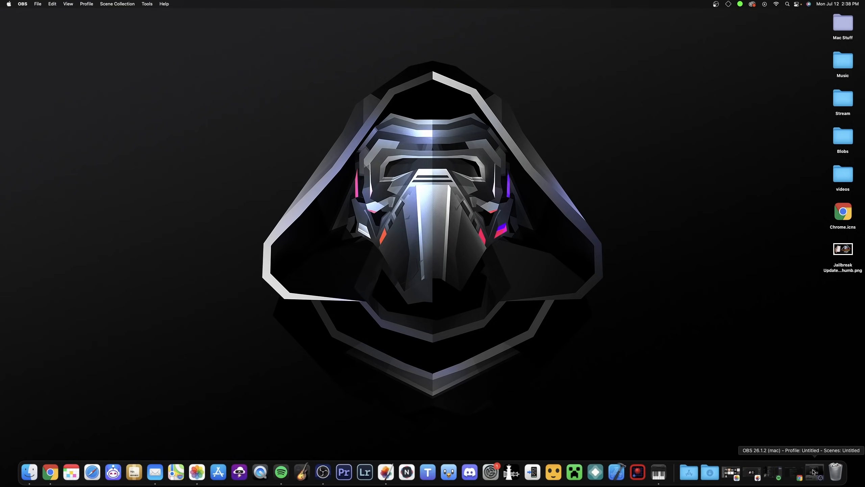
mouse_move(764, 473)
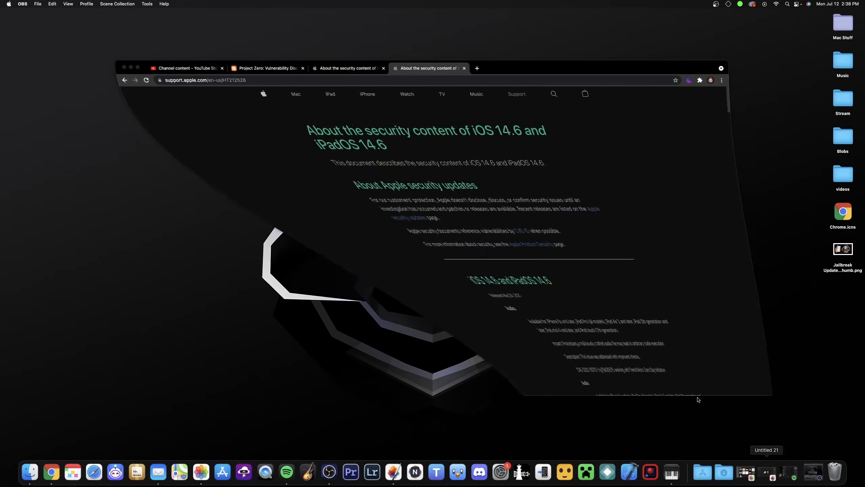
Switch through the iOS 14.5 security notes tab to the Project Zero Vulnerability Disclosure FAQ.
left_click(347, 67)
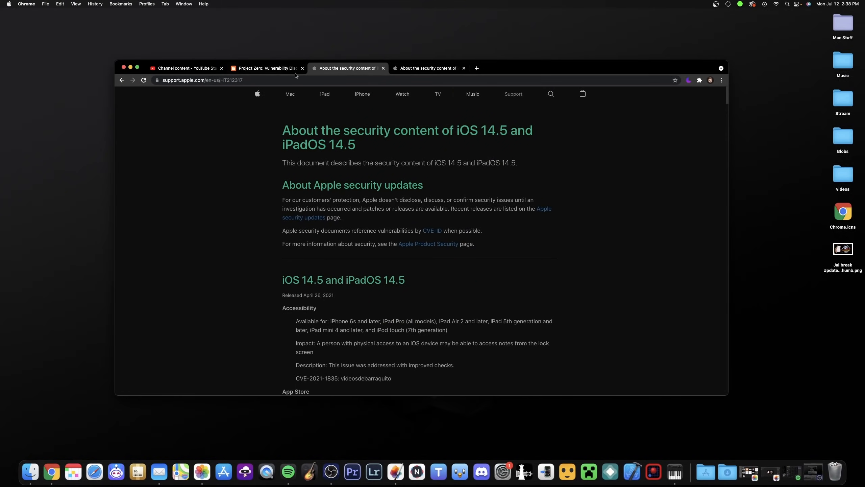
left_click(267, 68)
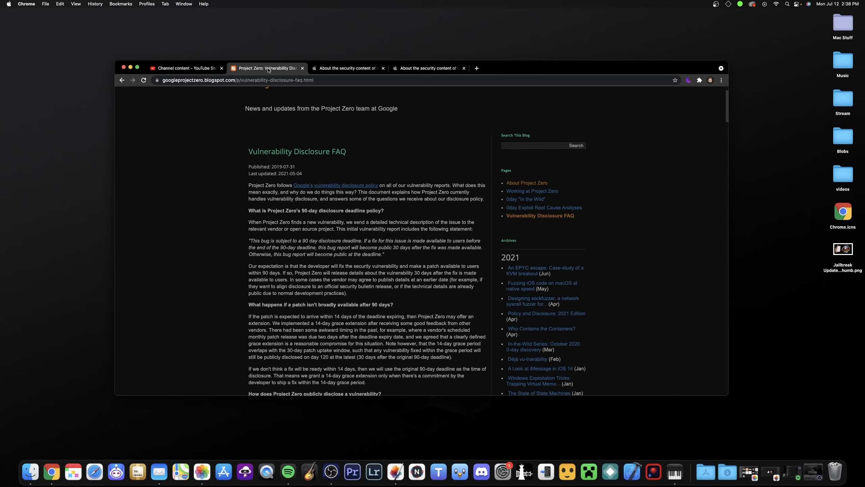
mouse_move(356, 165)
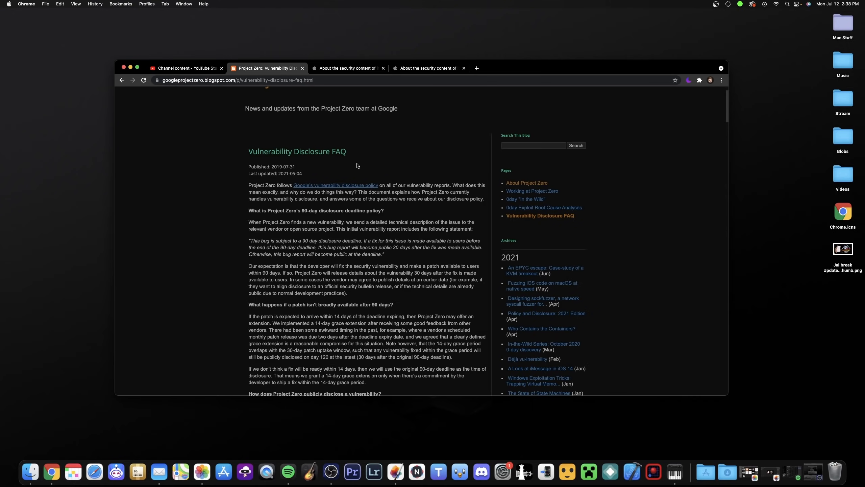
mouse_move(337, 136)
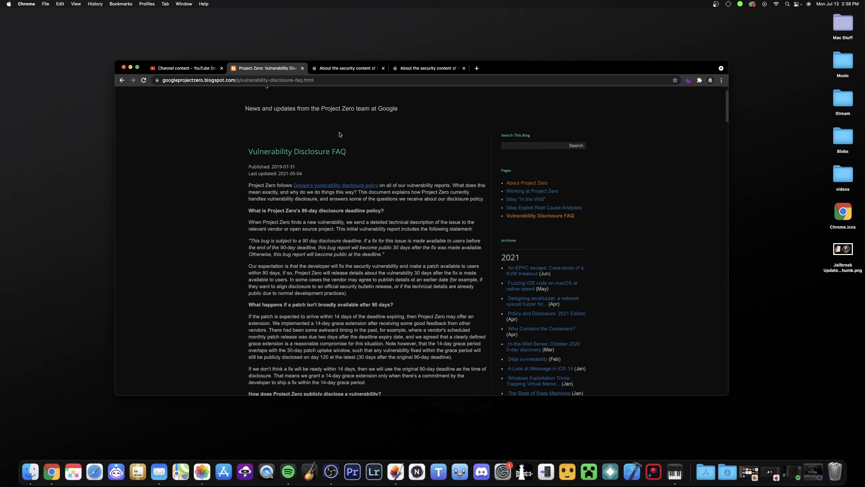
mouse_move(342, 137)
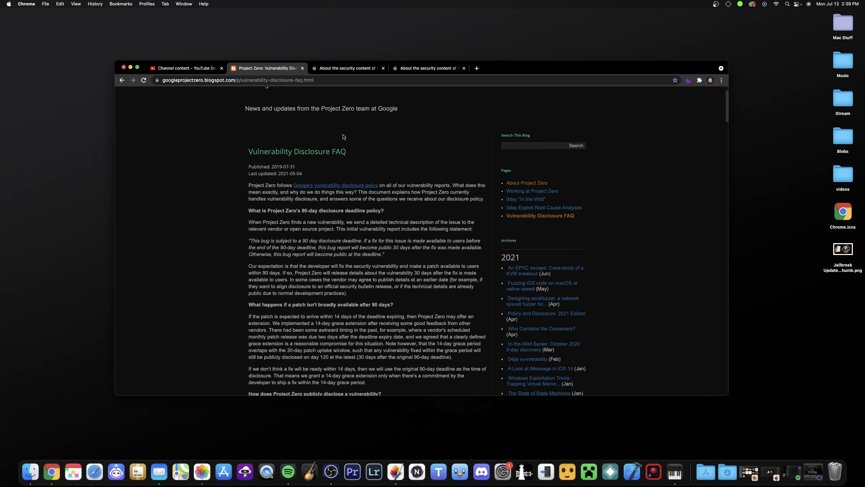
mouse_move(367, 107)
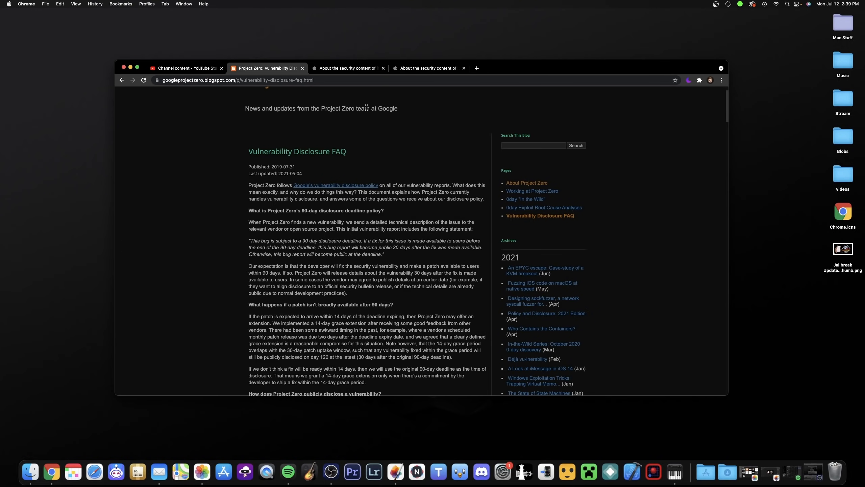
Show the iOS 14.6 security content page and scroll down to its Kernel CVE entries.
left_click(428, 68)
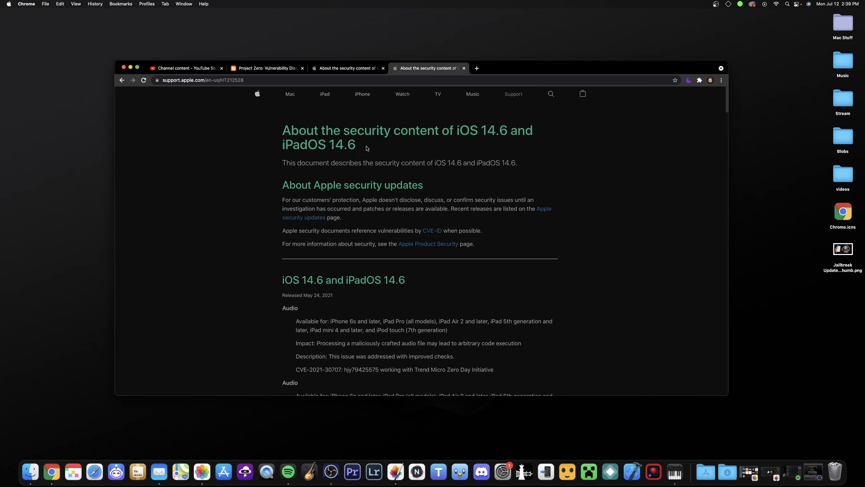
scroll("down", 3)
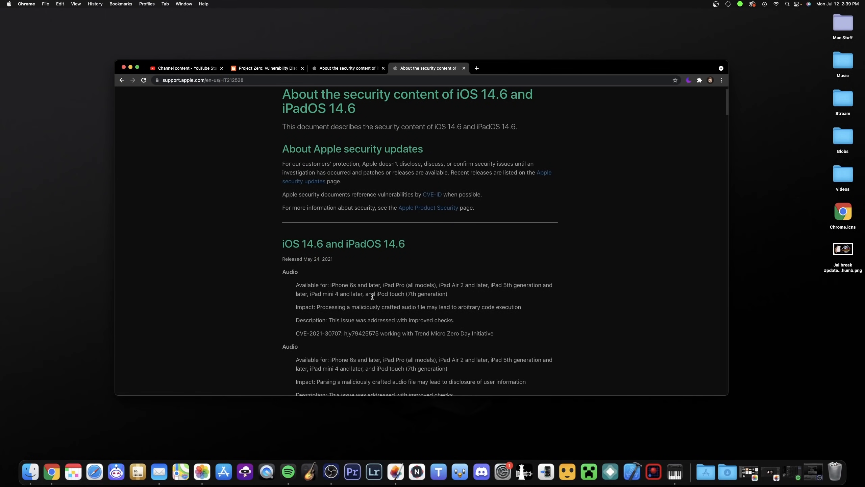
scroll("down", 3)
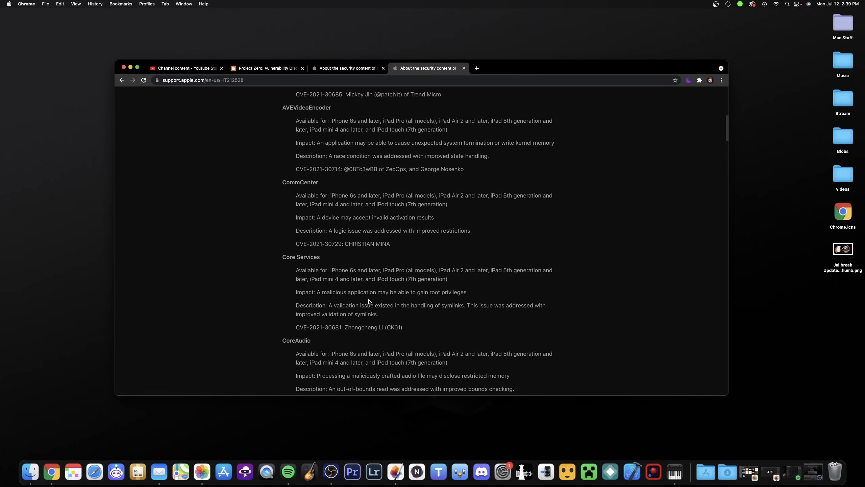
scroll("down", 3)
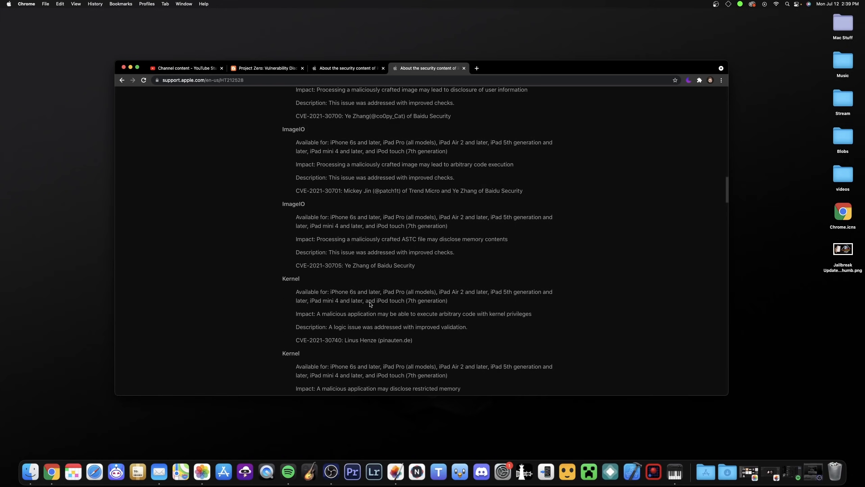
scroll("down", 3)
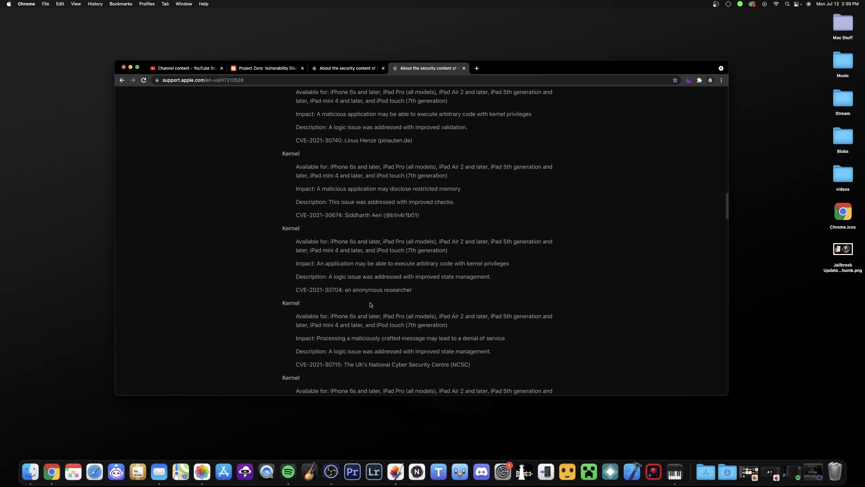
scroll("down", 3)
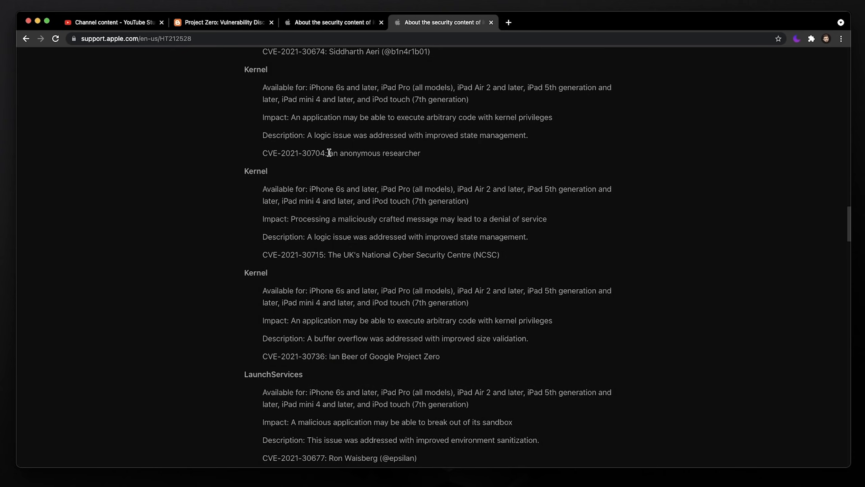
mouse_move(416, 248)
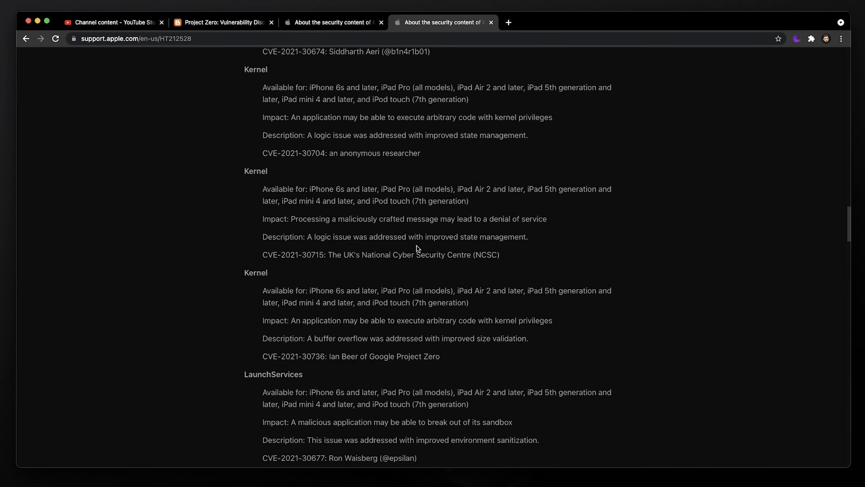
mouse_move(425, 196)
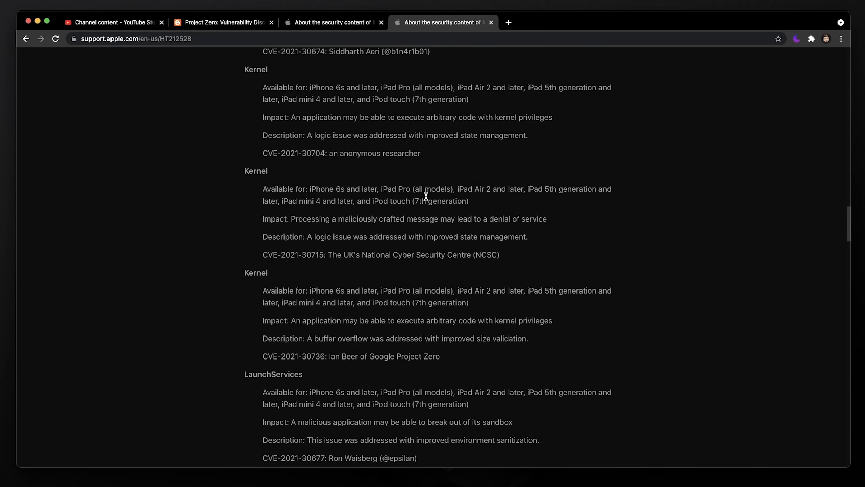
mouse_move(432, 215)
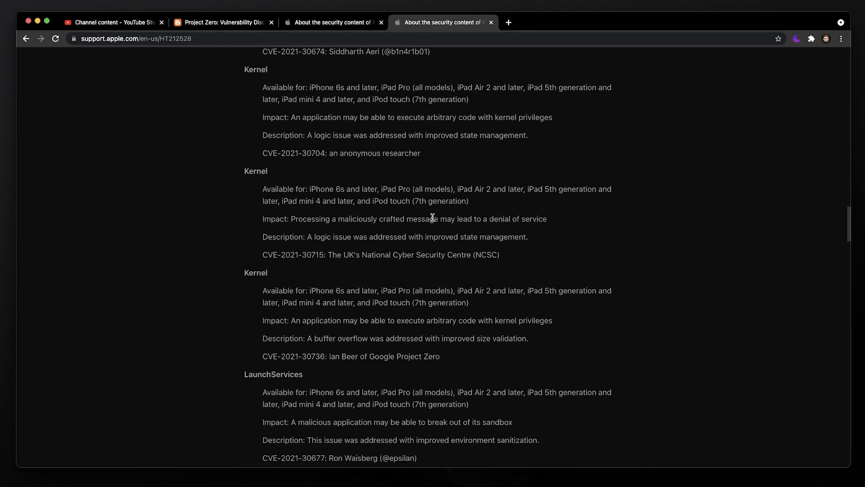
mouse_move(420, 232)
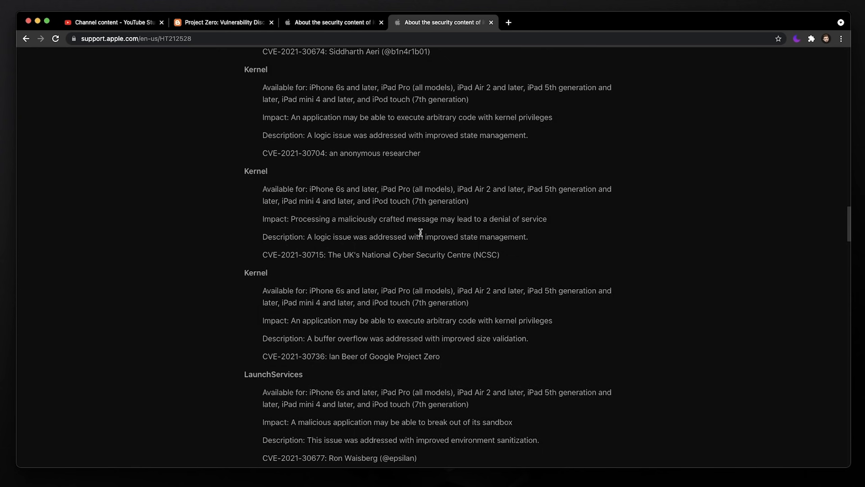
mouse_move(358, 331)
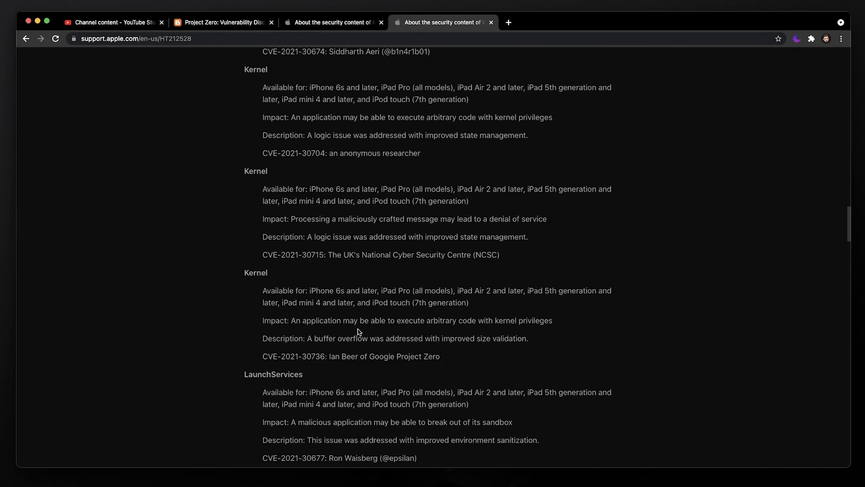
Highlight text in the Kernel entries, then return to the Project Zero disclosure FAQ tab.
left_click_drag(330, 356, 440, 356)
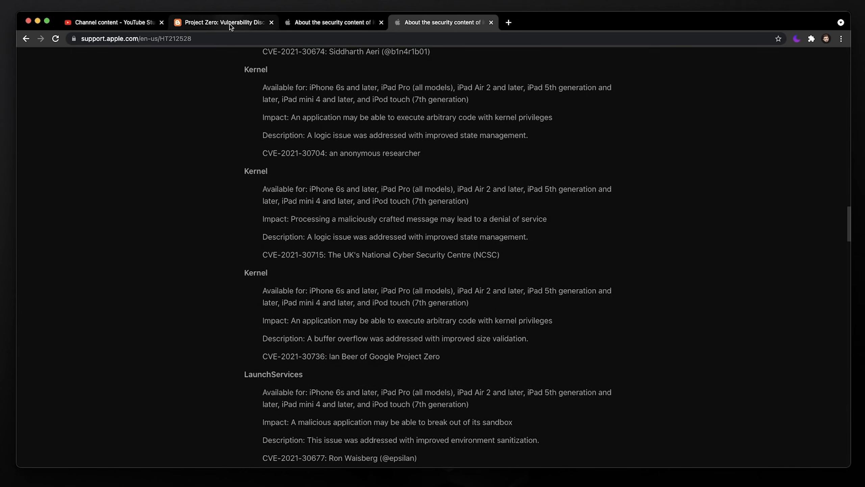
left_click(221, 22)
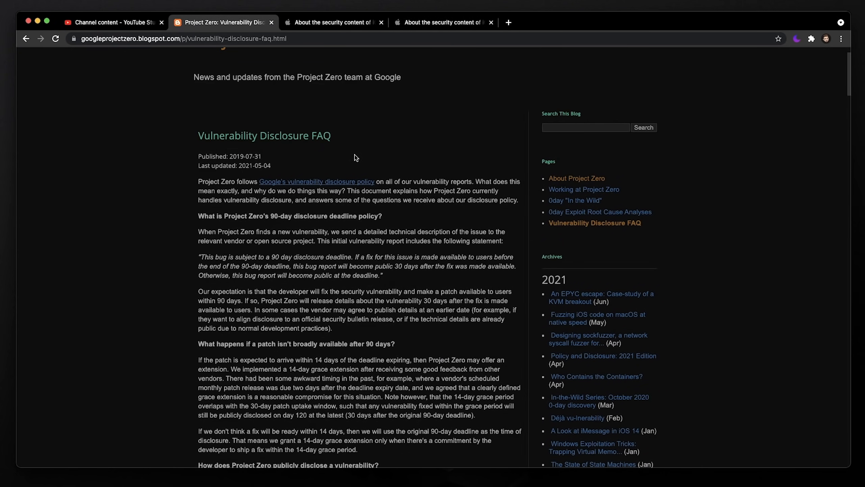
mouse_move(361, 148)
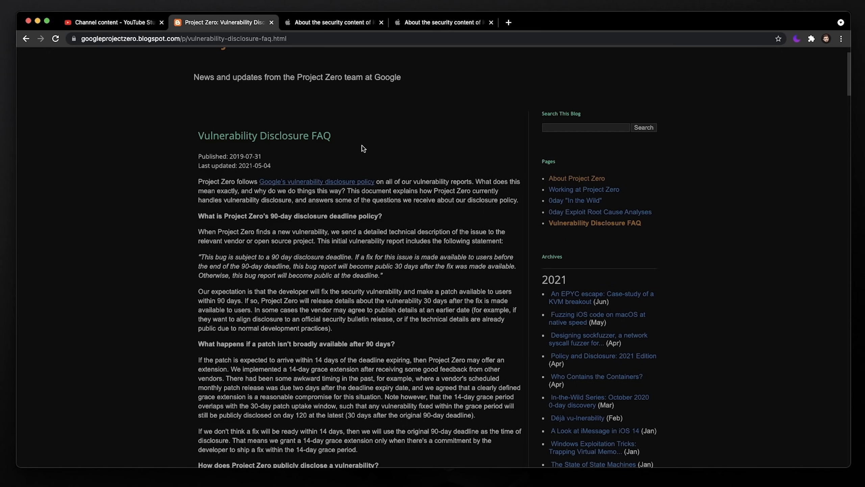
mouse_move(371, 144)
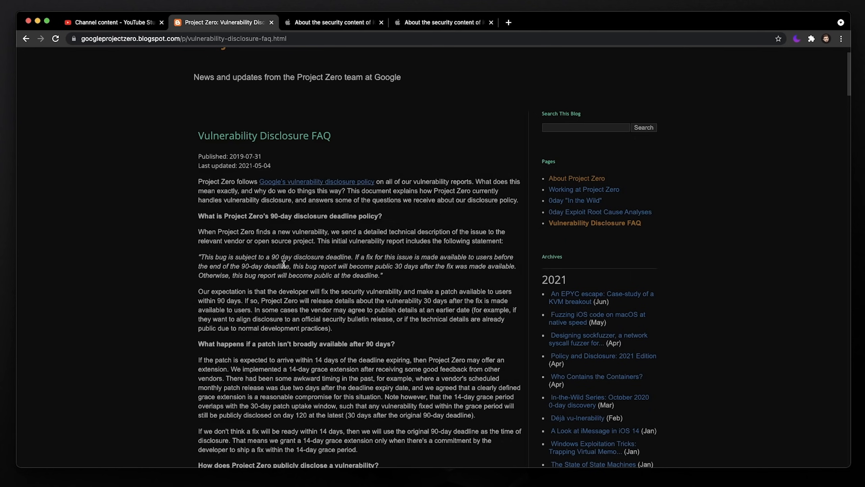
mouse_move(209, 257)
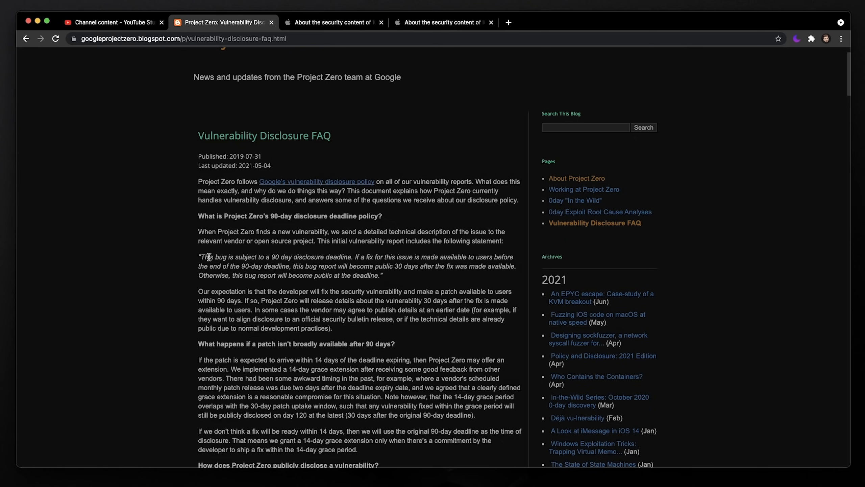
mouse_move(313, 258)
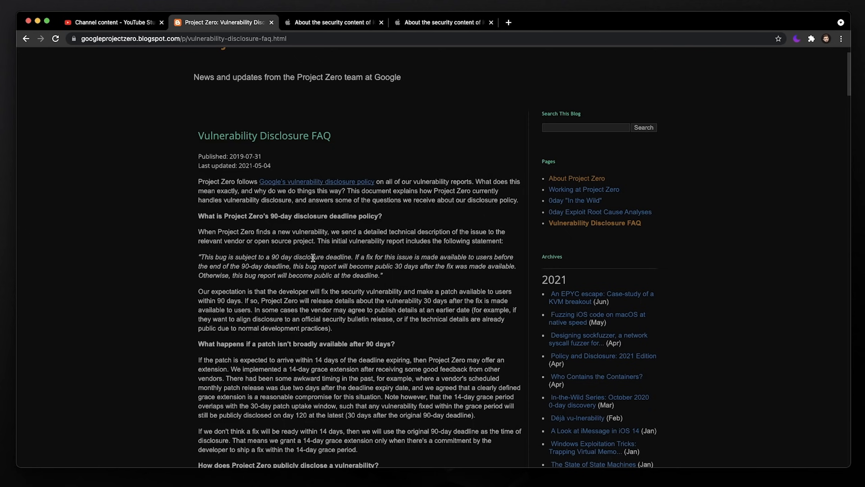
mouse_move(303, 255)
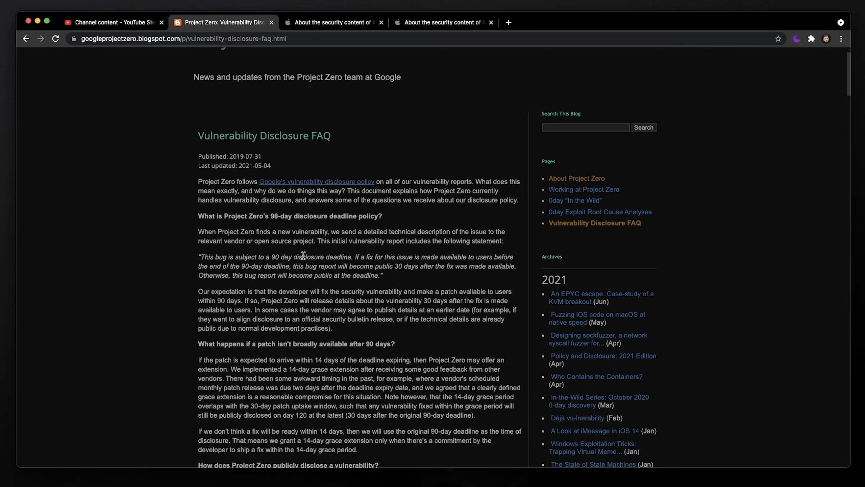
mouse_move(321, 257)
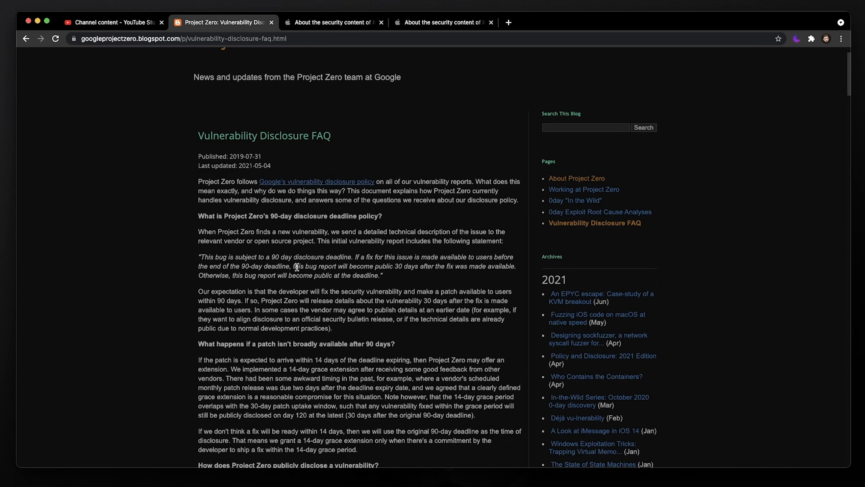
Highlight the 30-days-after-fix disclosure sentence, clear it, and return to the Apple security notes.
left_click_drag(296, 266, 444, 266)
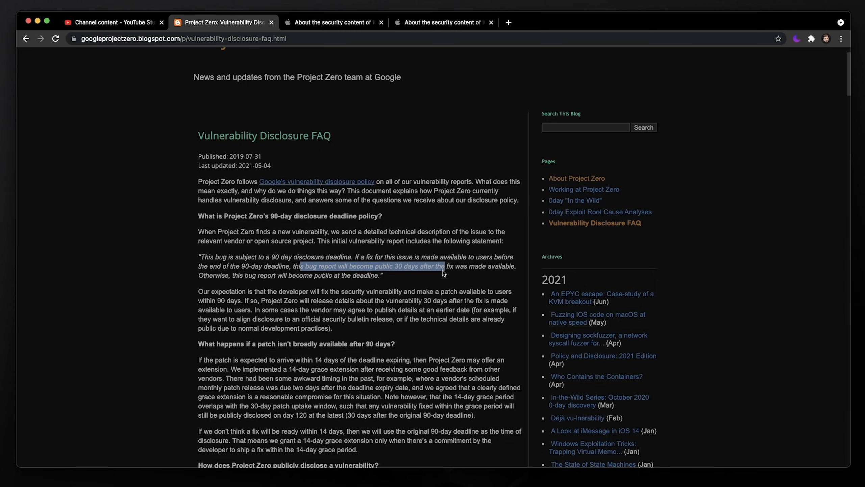
left_click_drag(441, 266, 502, 275)
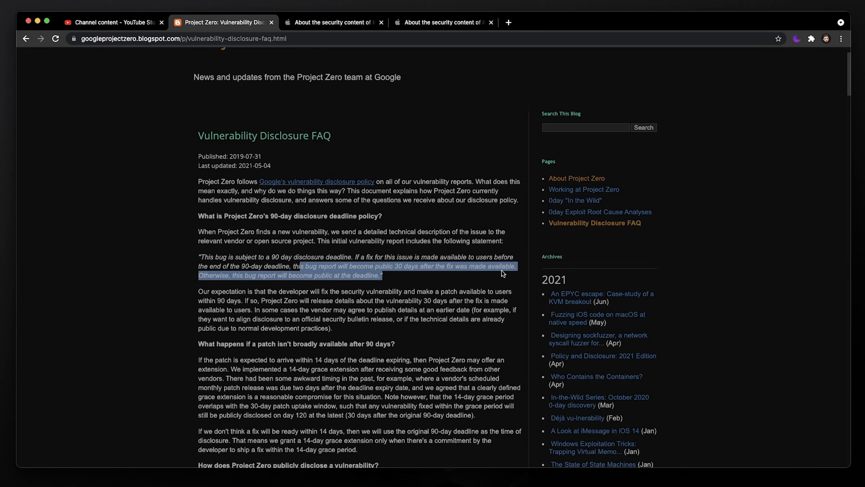
mouse_move(380, 284)
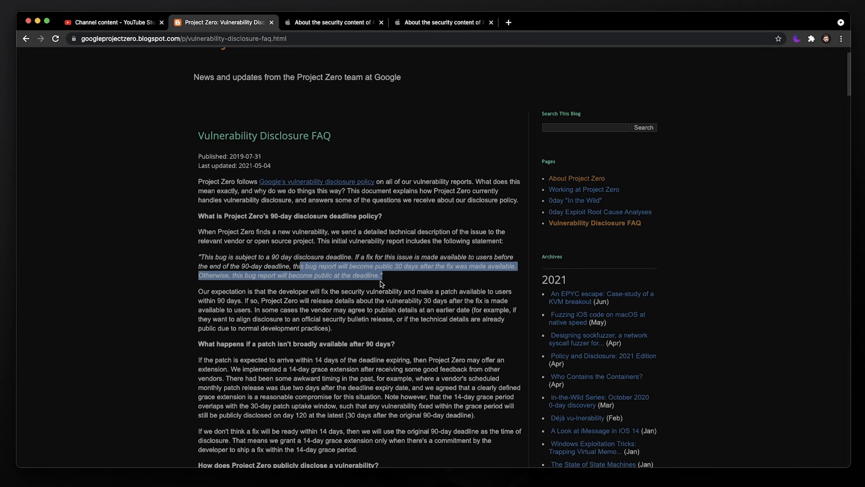
mouse_move(359, 282)
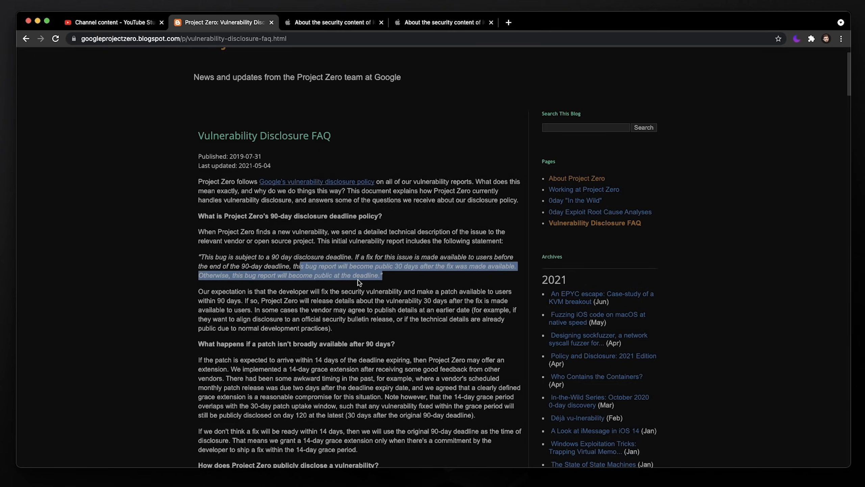
left_click(380, 276)
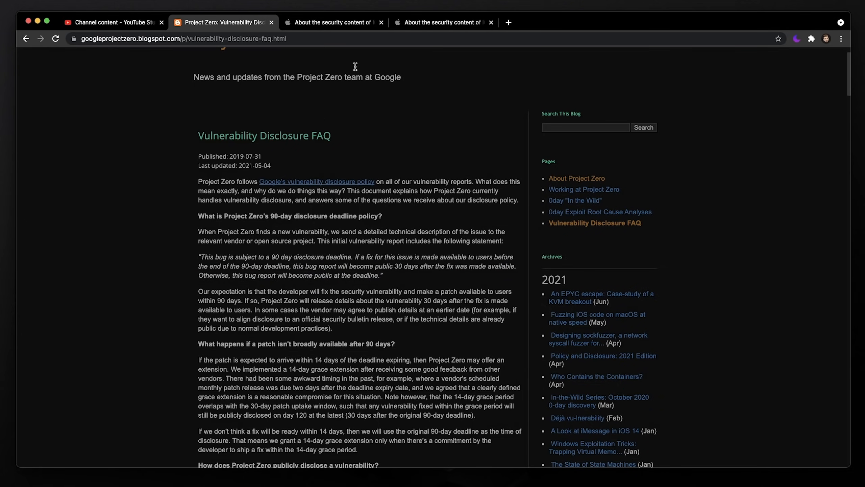
left_click(441, 22)
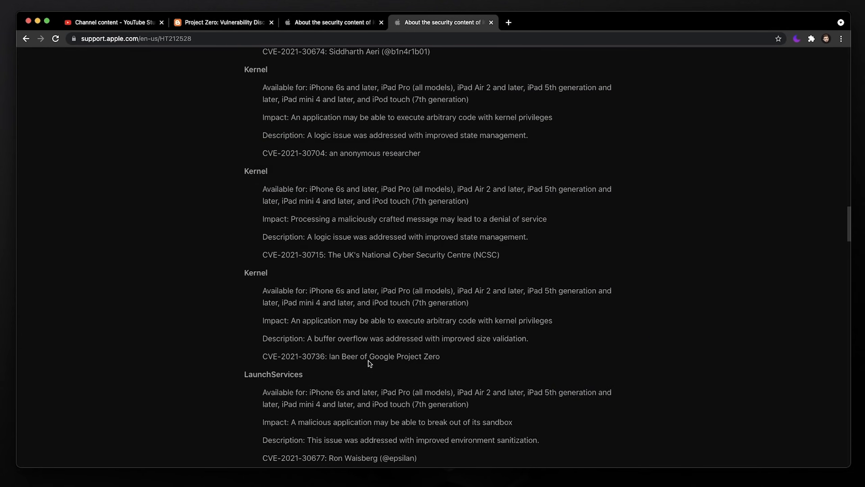
Highlight the Google Project Zero credit on the CVE-2021-30736 Kernel entry.
left_click_drag(369, 357, 440, 356)
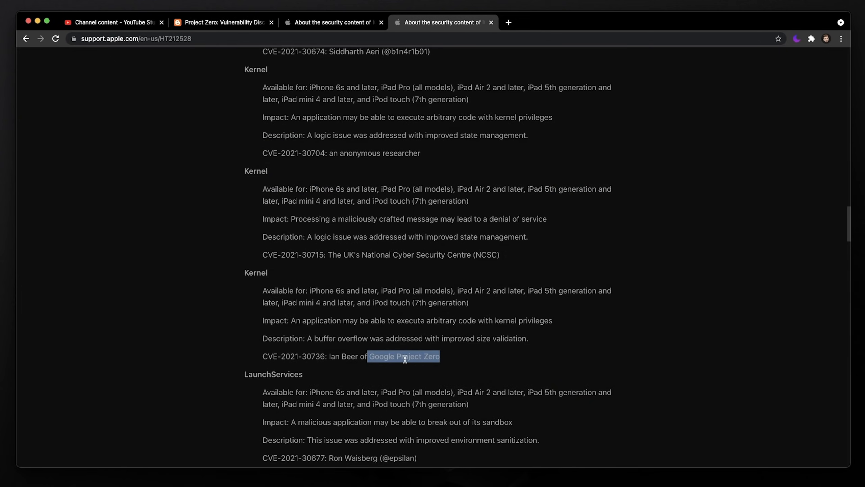
mouse_move(454, 365)
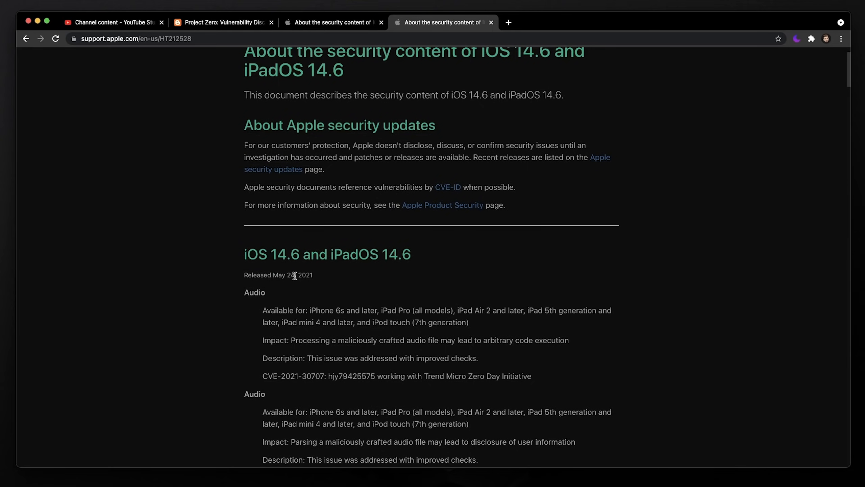
mouse_move(323, 291)
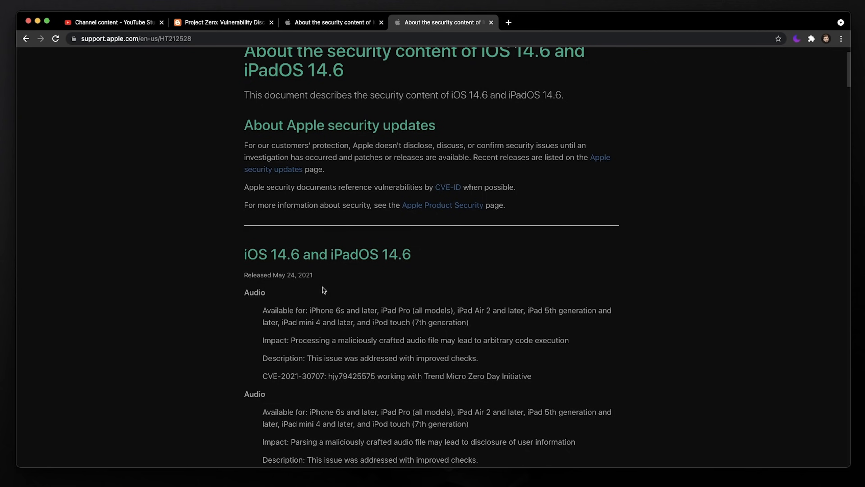
mouse_move(326, 281)
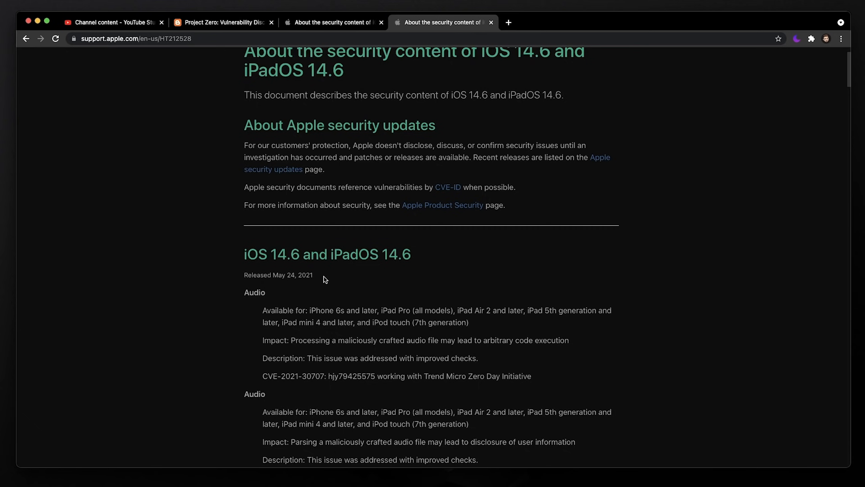
mouse_move(302, 281)
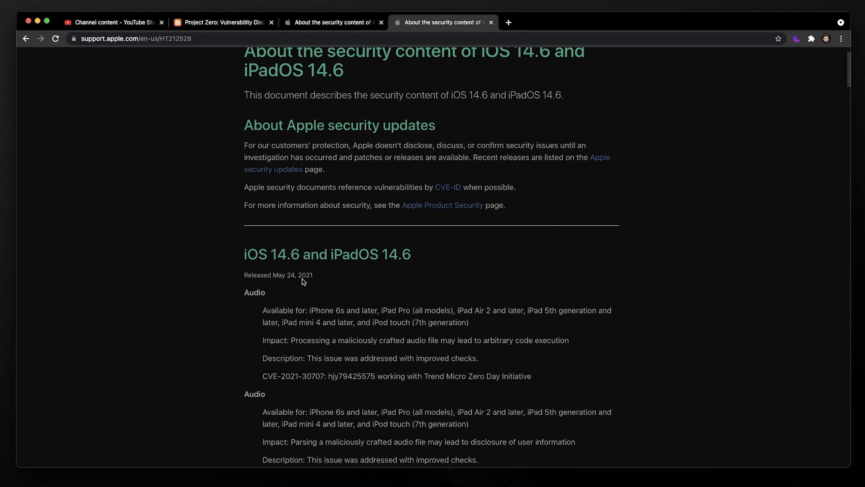
mouse_move(282, 274)
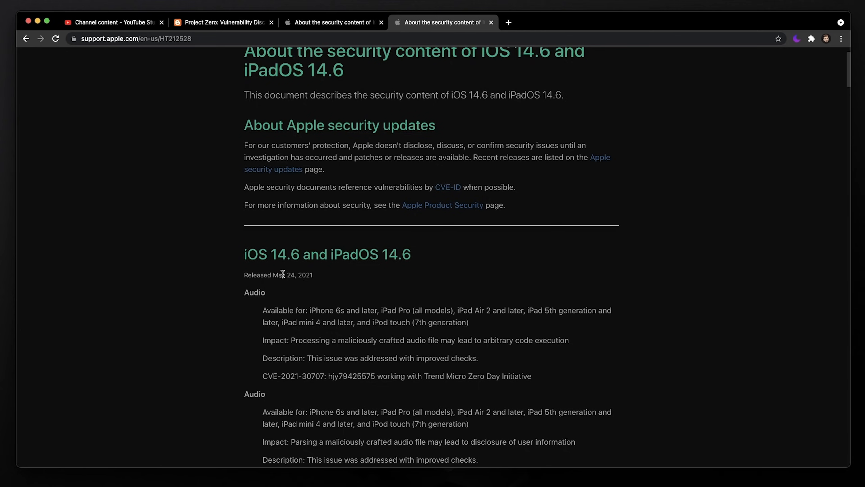
mouse_move(332, 282)
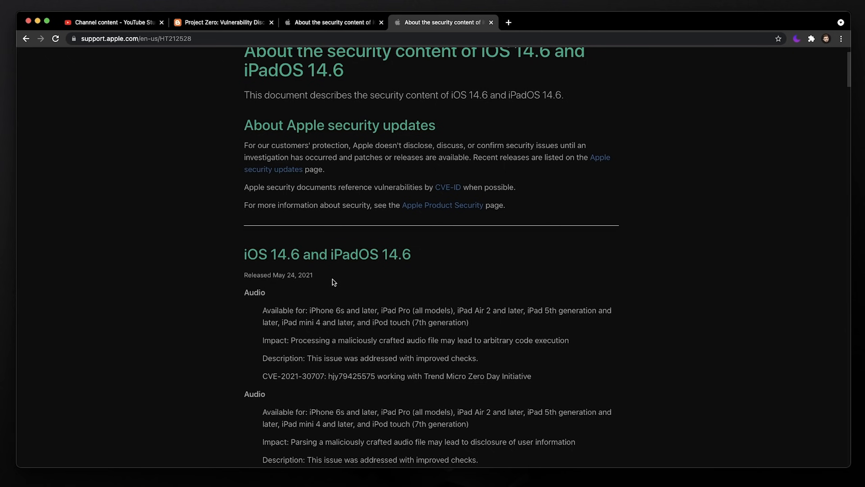
mouse_move(327, 281)
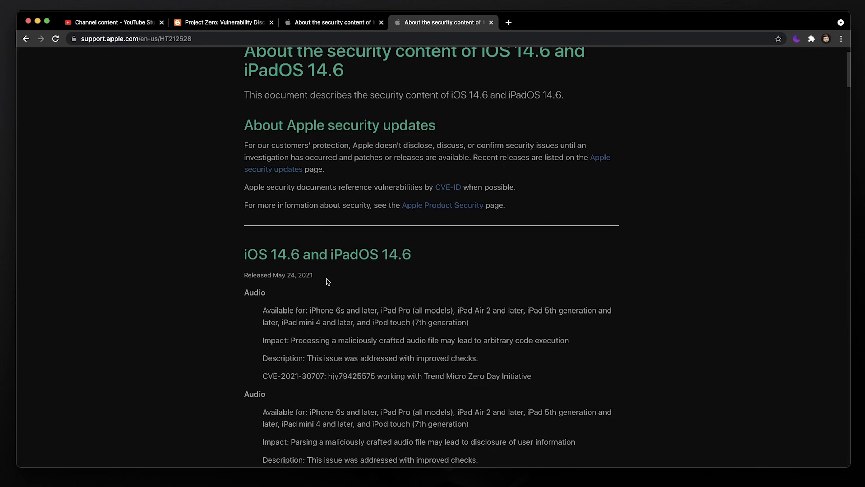
scroll("down", 3)
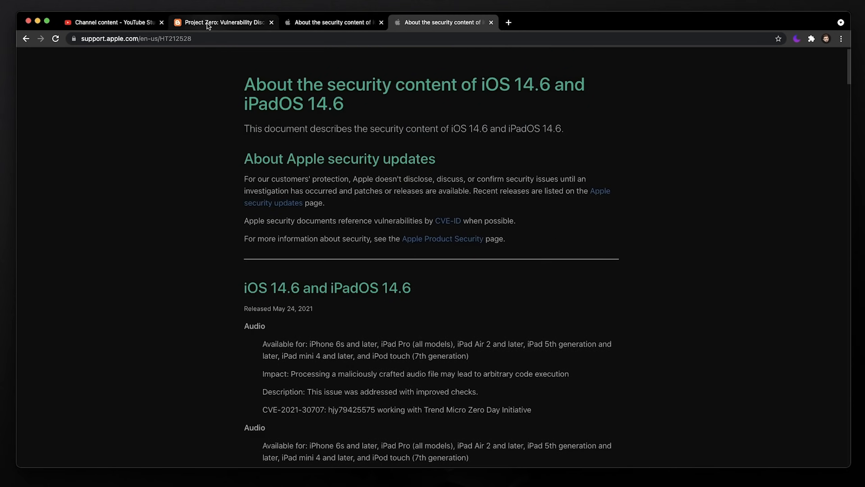
left_click(223, 22)
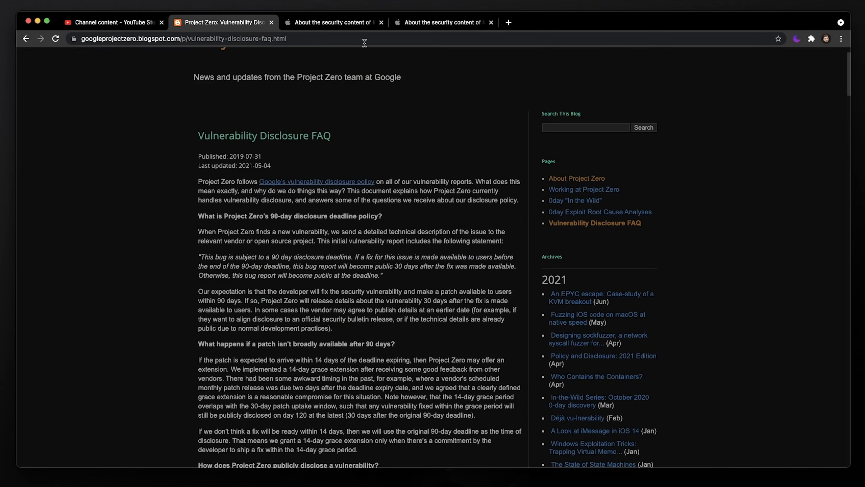
left_click(442, 23)
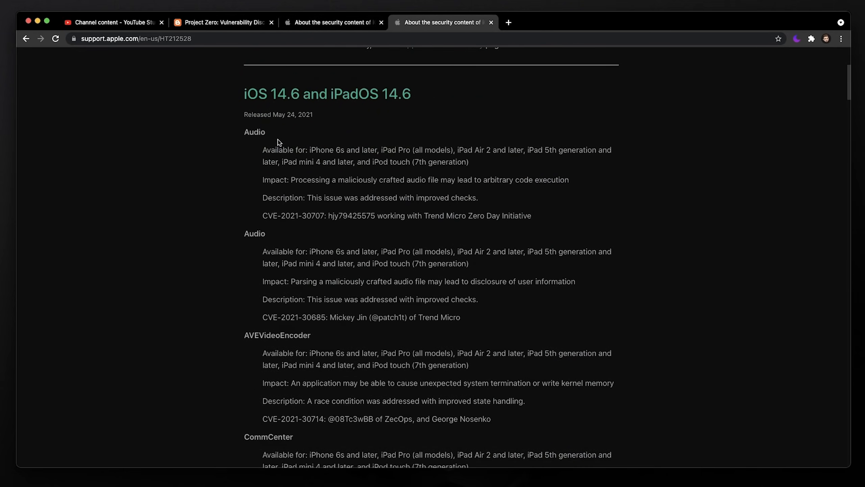
scroll("down", 3)
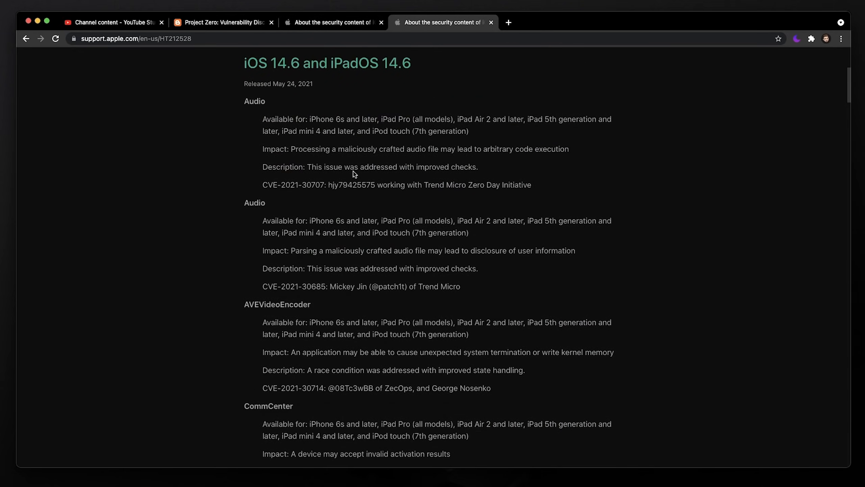
scroll("down", 3)
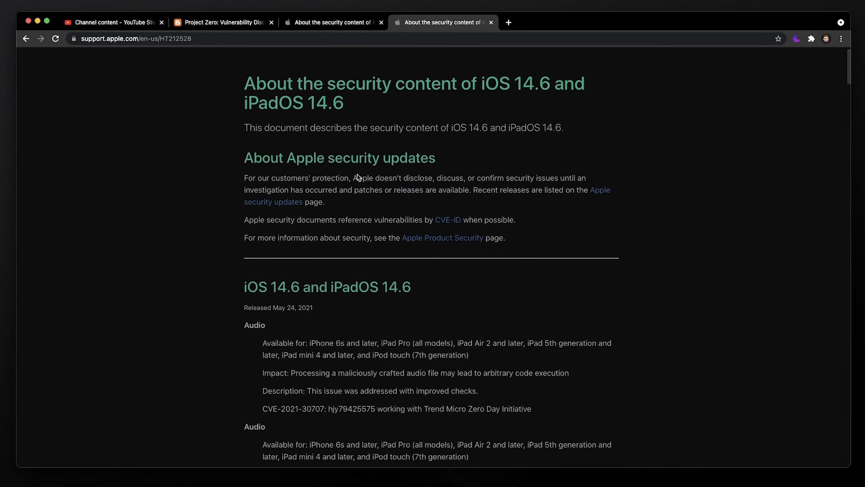
mouse_move(358, 119)
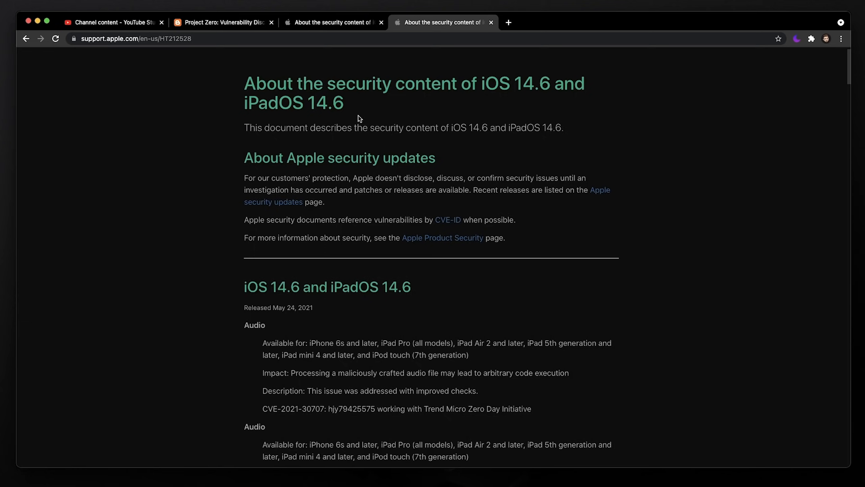
mouse_move(371, 107)
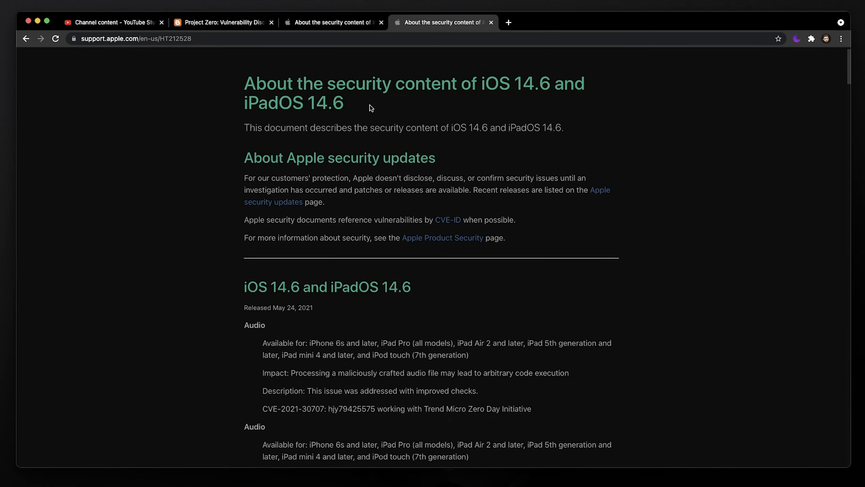
Scroll the Apple security notes down to the Apple Neural Engine and AppleMobileFileIntegrity entries.
scroll("down", 3)
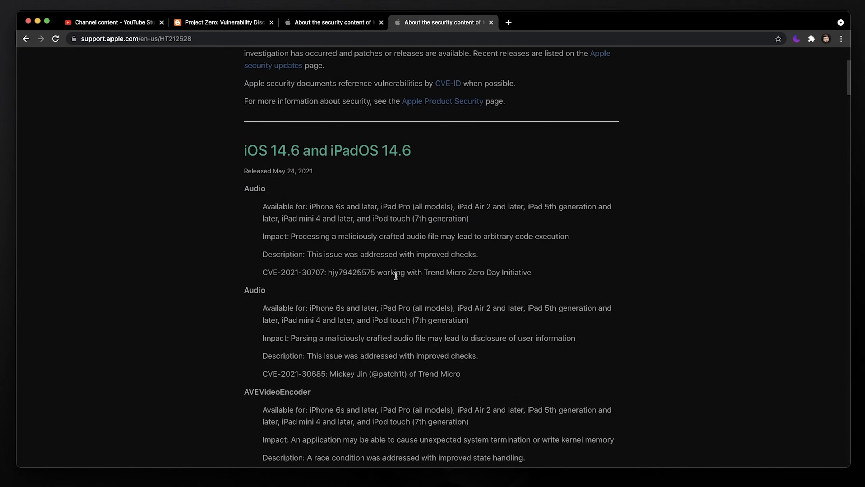
scroll("down", 3)
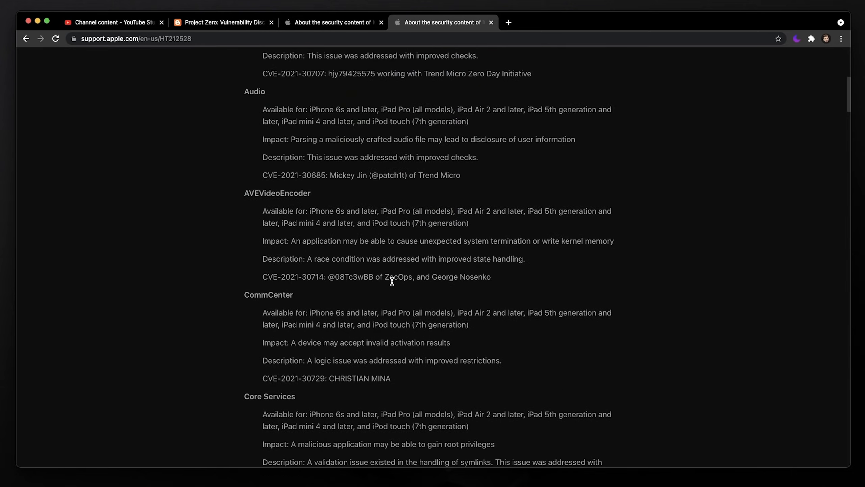
scroll("down", 3)
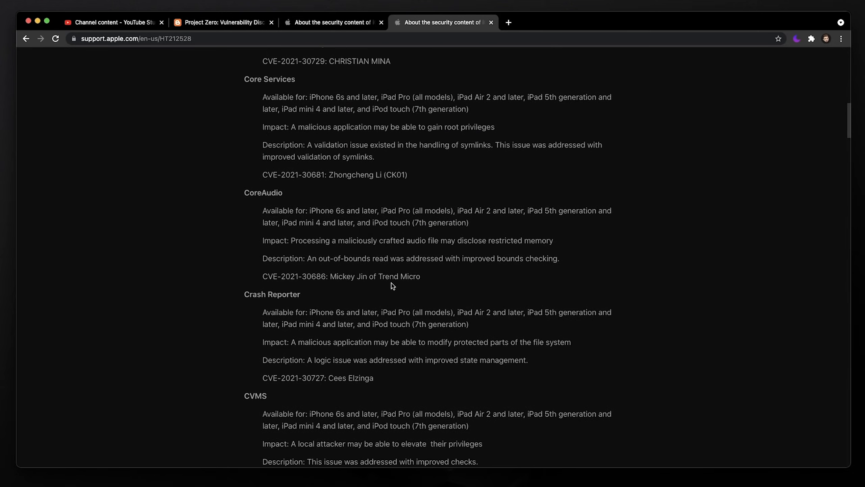
scroll("down", 3)
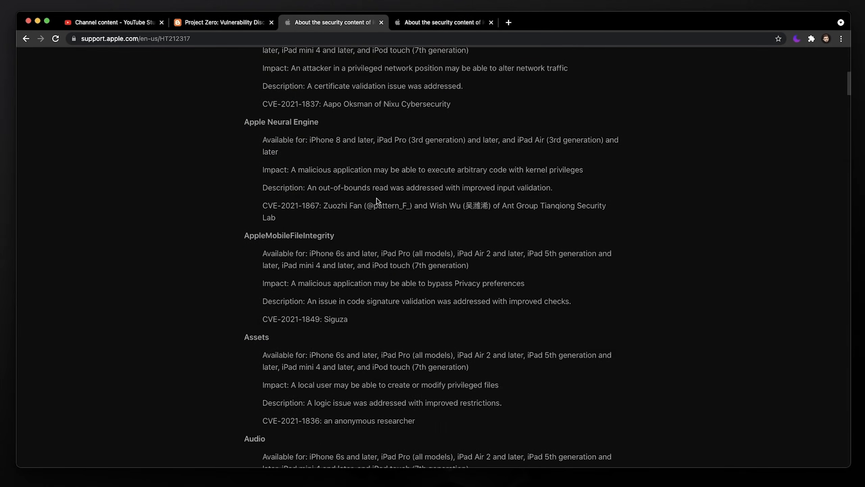
Scroll the iOS 14.5 notes past all Kernel CVE entries, then switch to the iOS 14.6 notes tab.
scroll("down", 3)
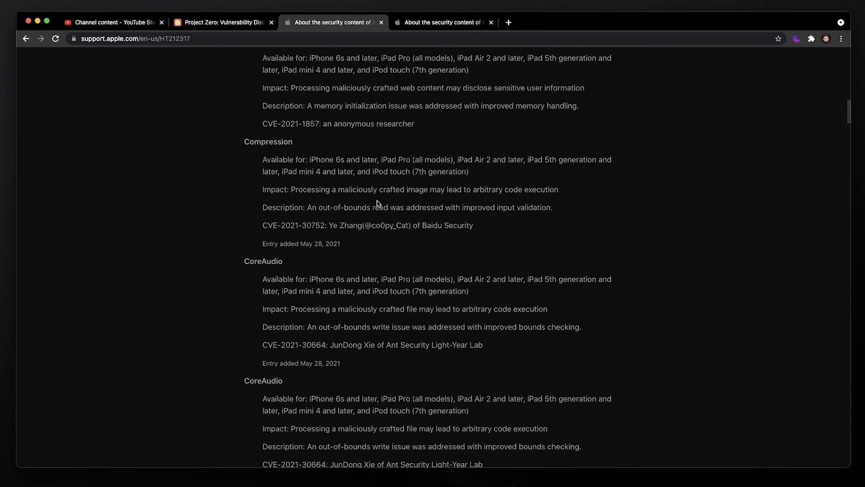
scroll("down", 3)
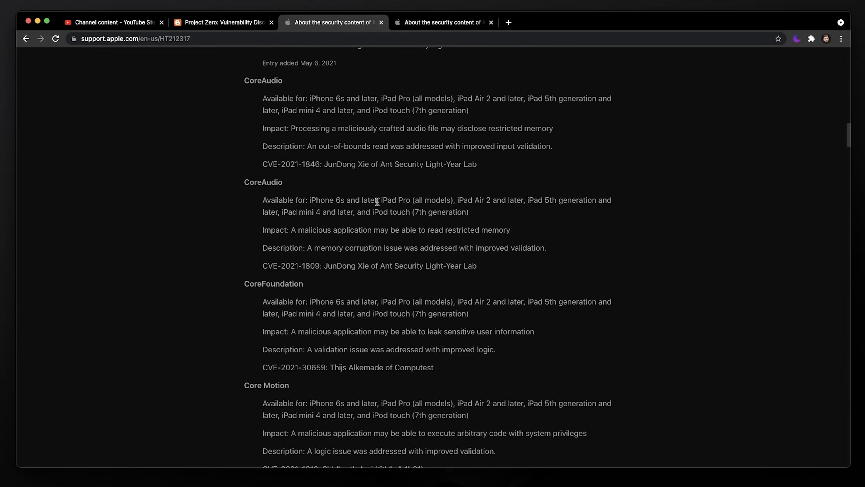
scroll("down", 3)
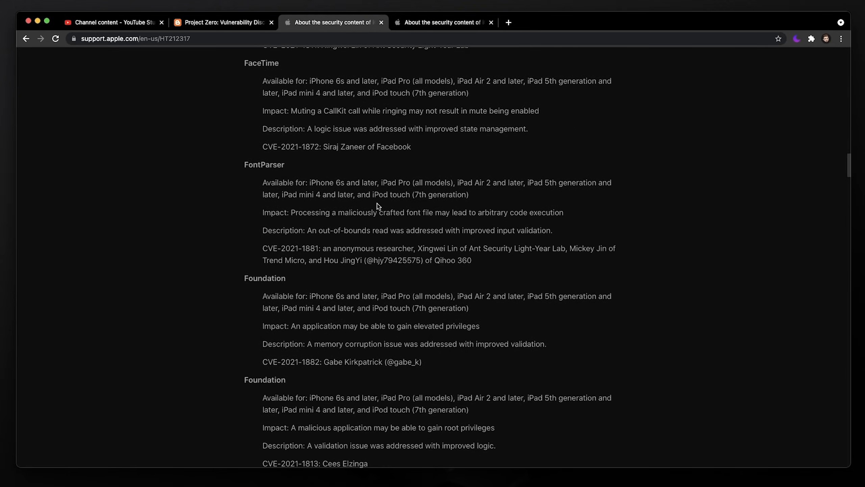
scroll("down", 3)
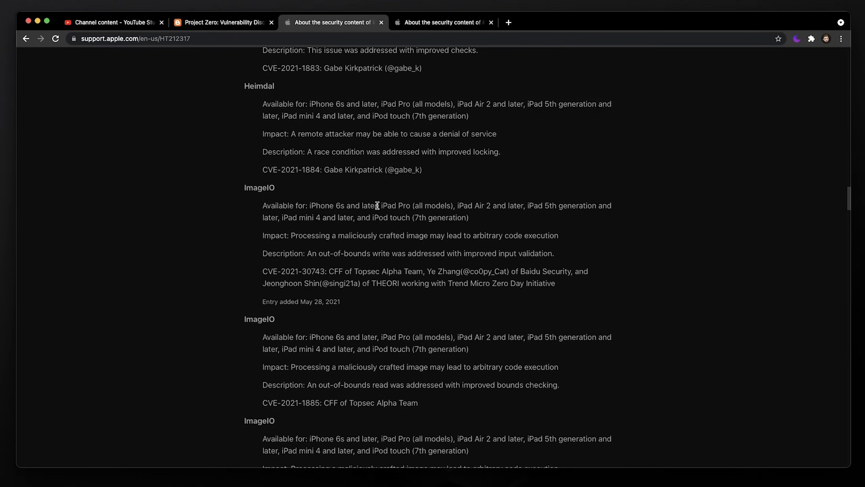
scroll("down", 3)
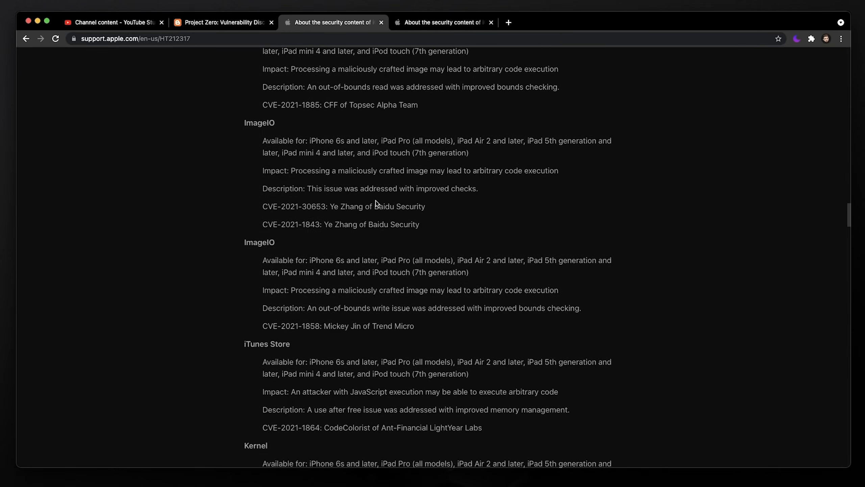
scroll("down", 3)
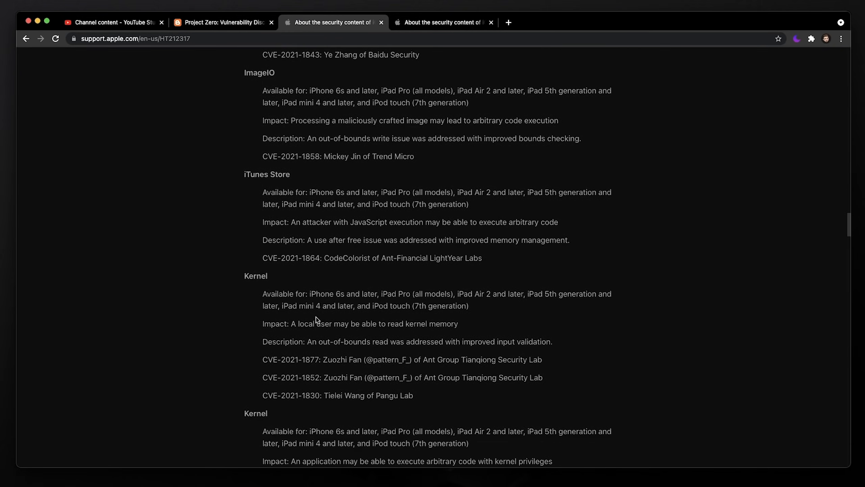
mouse_move(361, 392)
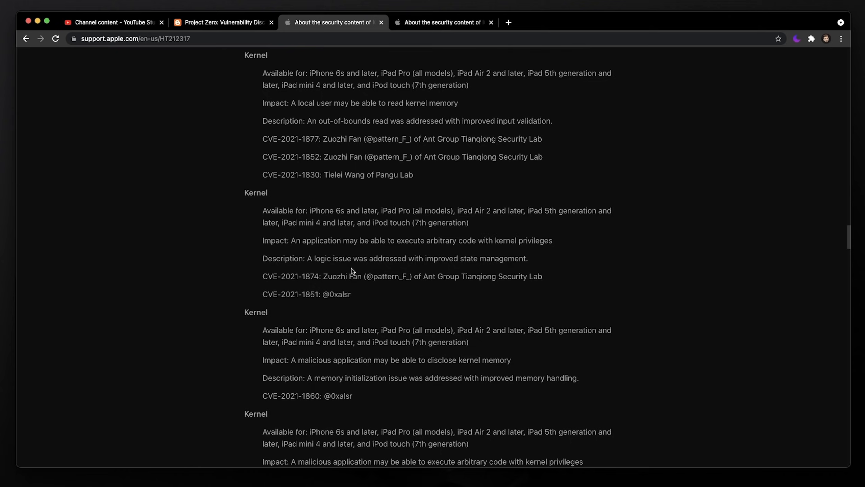
scroll("down", 3)
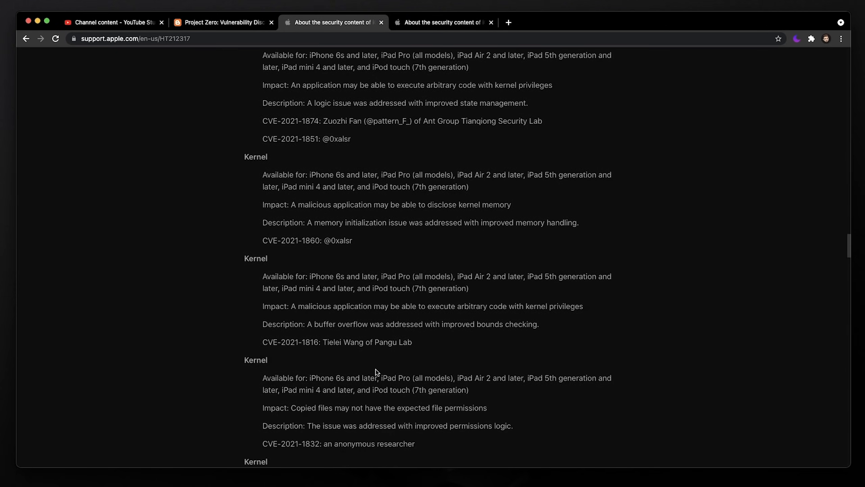
scroll("down", 3)
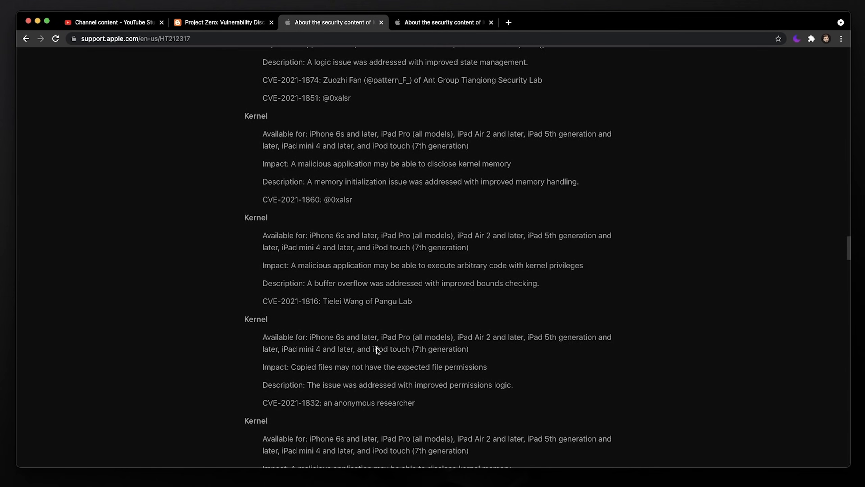
scroll("down", 3)
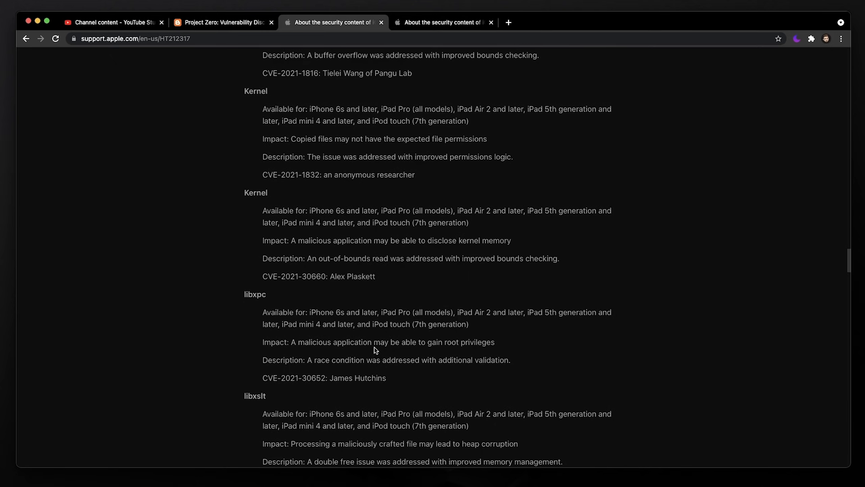
left_click(442, 22)
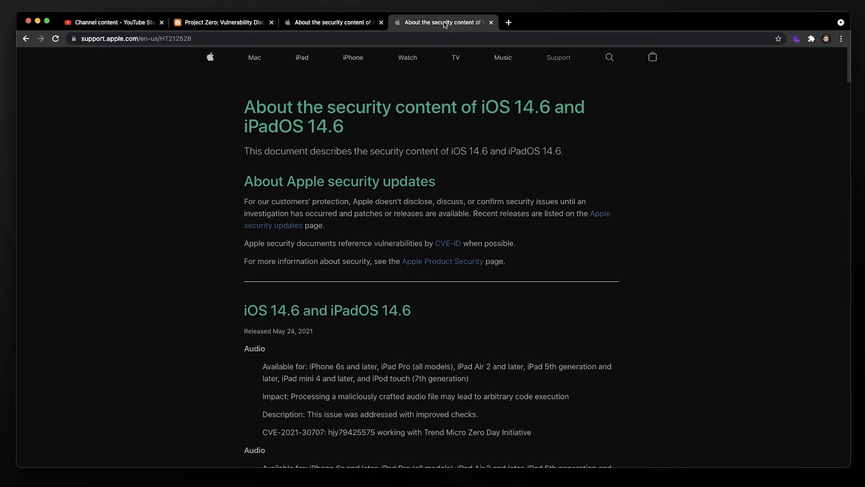
Scroll slightly so the first iOS 14.6 entries, starting with Audio, come into view.
scroll("down", 3)
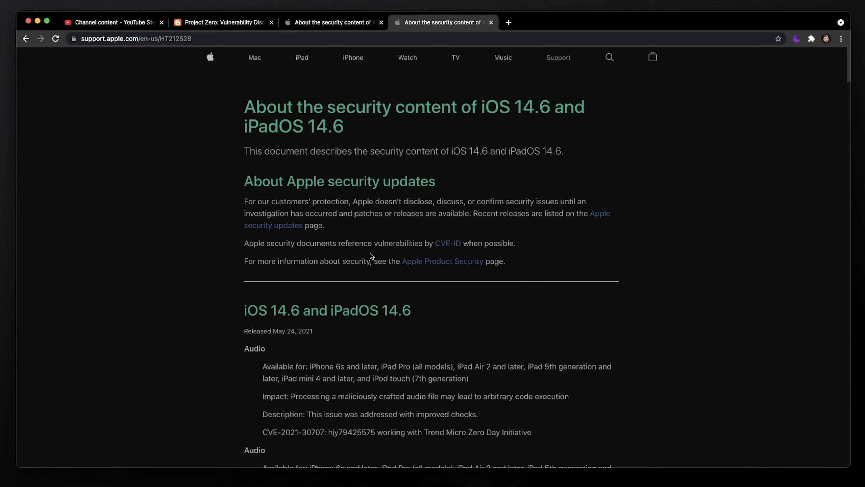
mouse_move(401, 227)
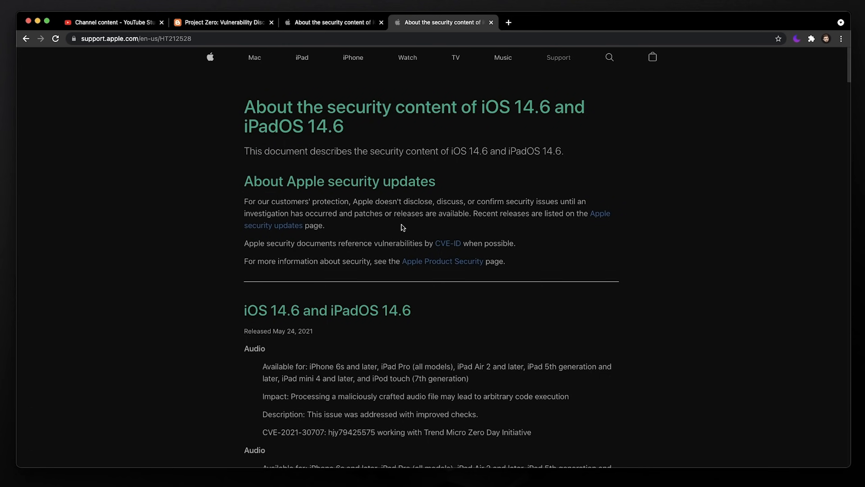
mouse_move(393, 224)
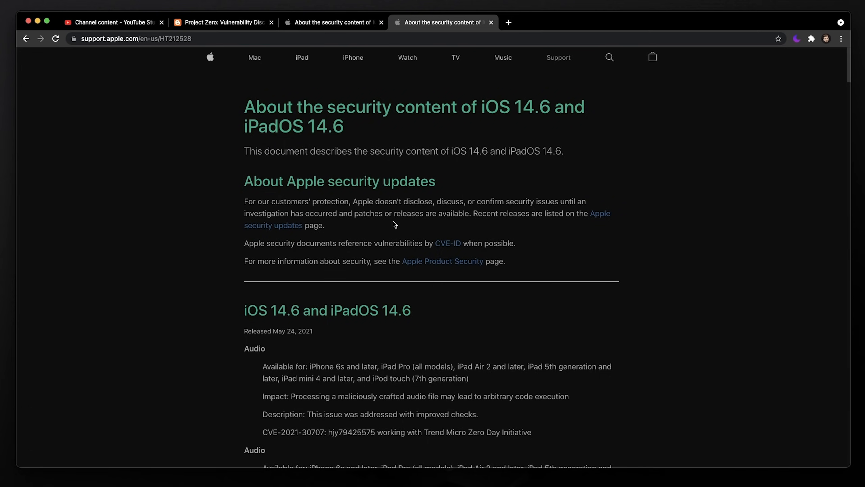
mouse_move(374, 127)
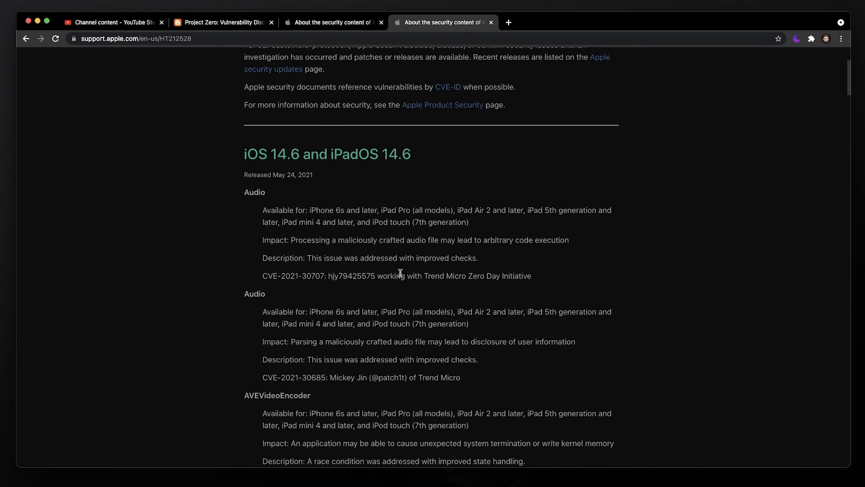
scroll("down", 3)
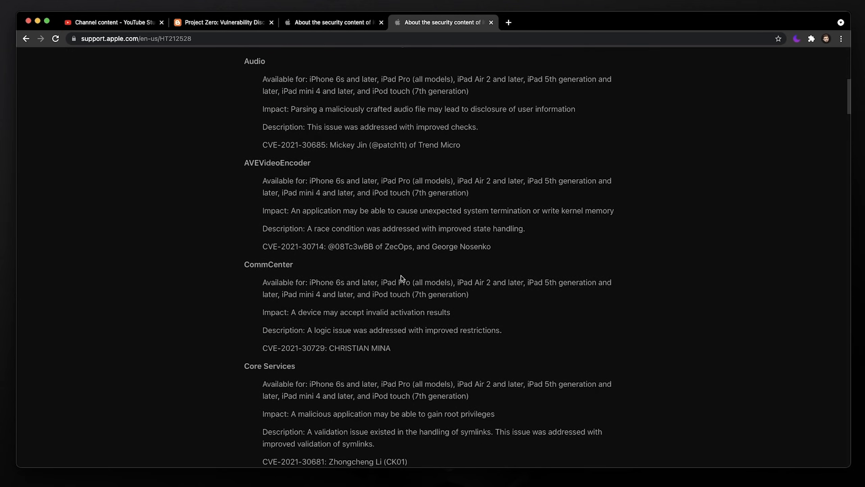
scroll("down", 3)
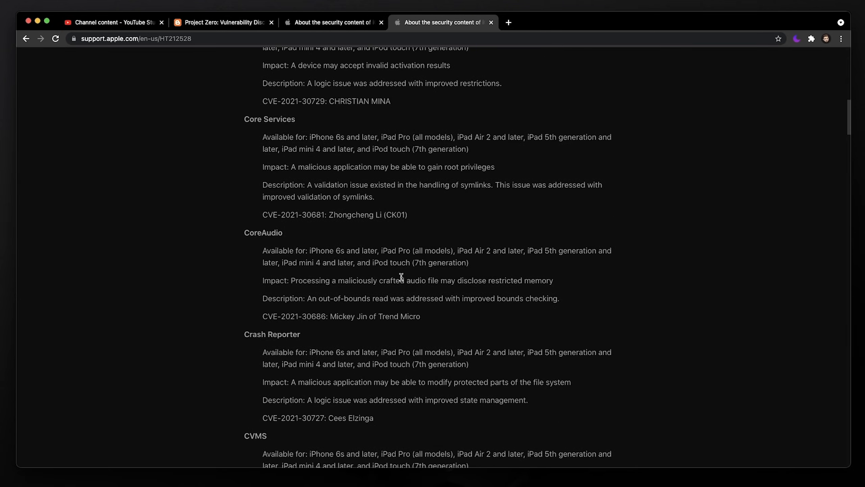
scroll("down", 3)
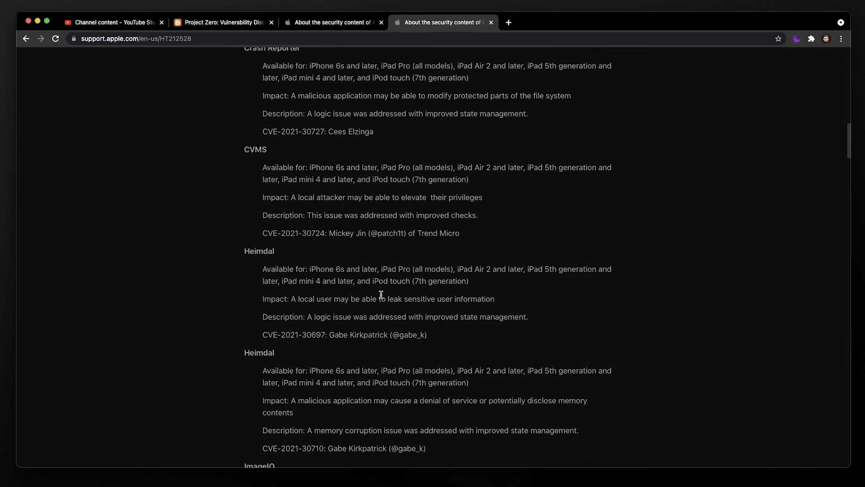
scroll("up", 3)
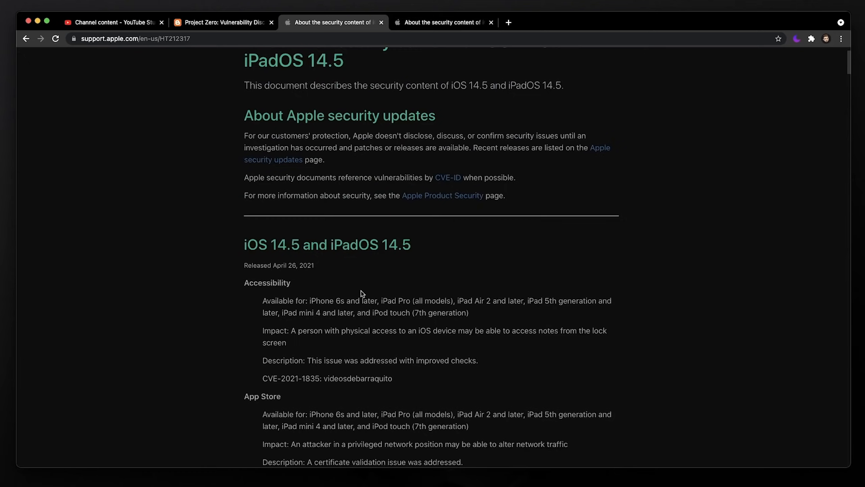
left_click(441, 22)
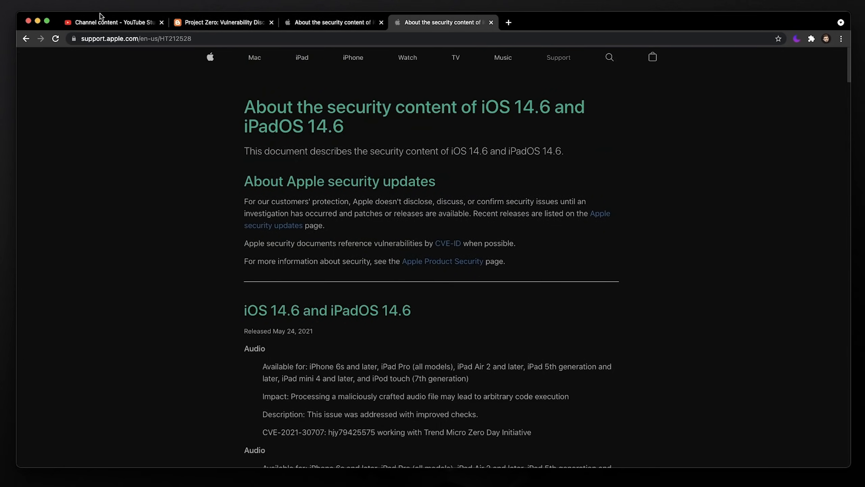